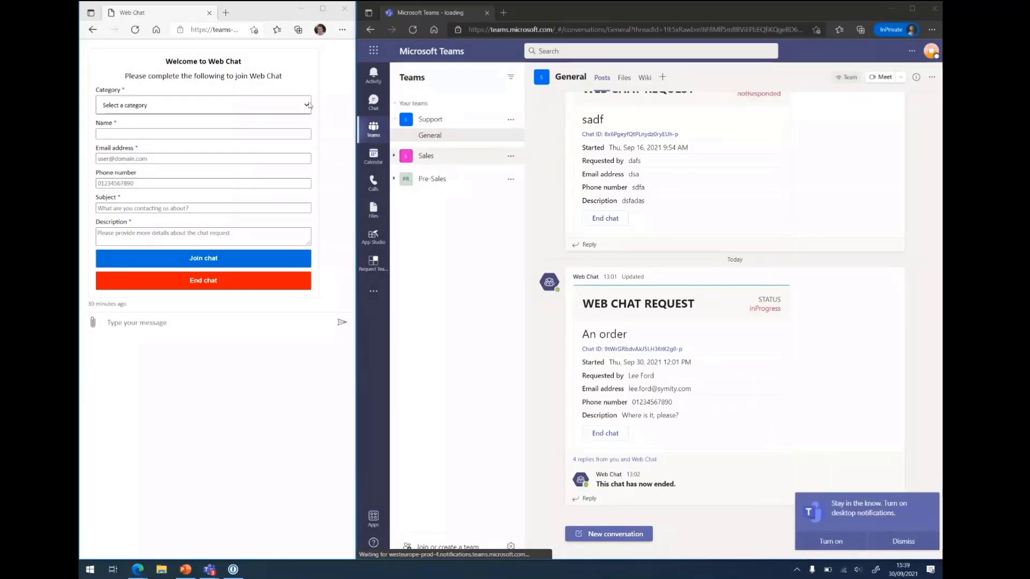
Review the Pre-Sales, Sales and Support categories and choose Pre-Sales for the chat request.
{"action": "left_click", "coordinate": [203, 105]}
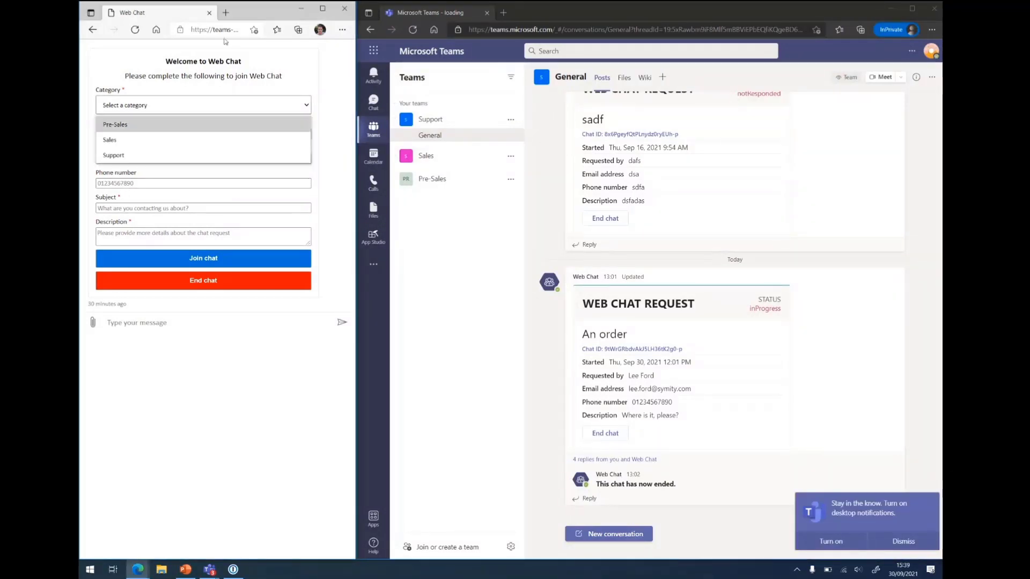
{"action": "mouse_move", "coordinate": [109, 140]}
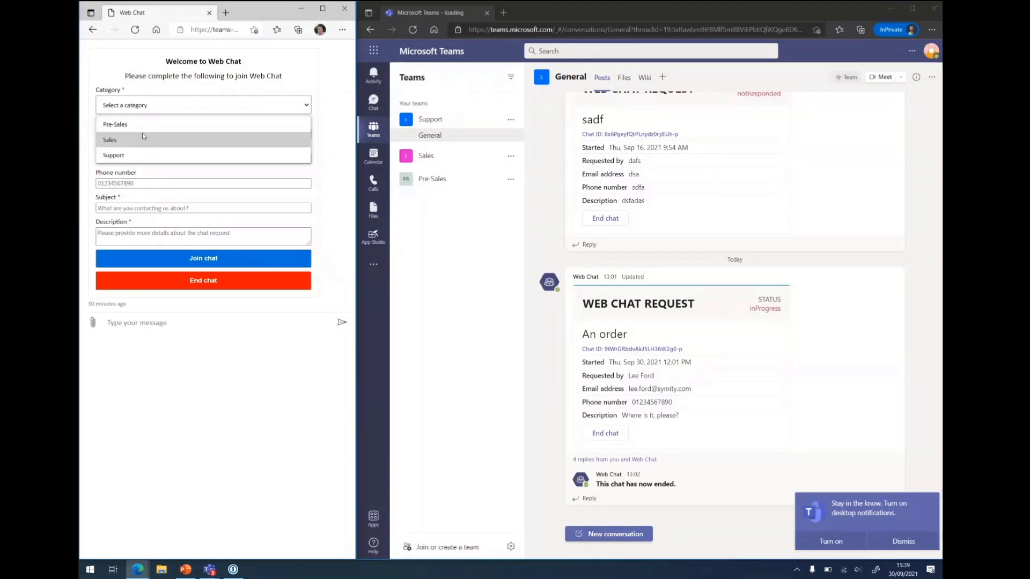
{"action": "left_click", "coordinate": [115, 124]}
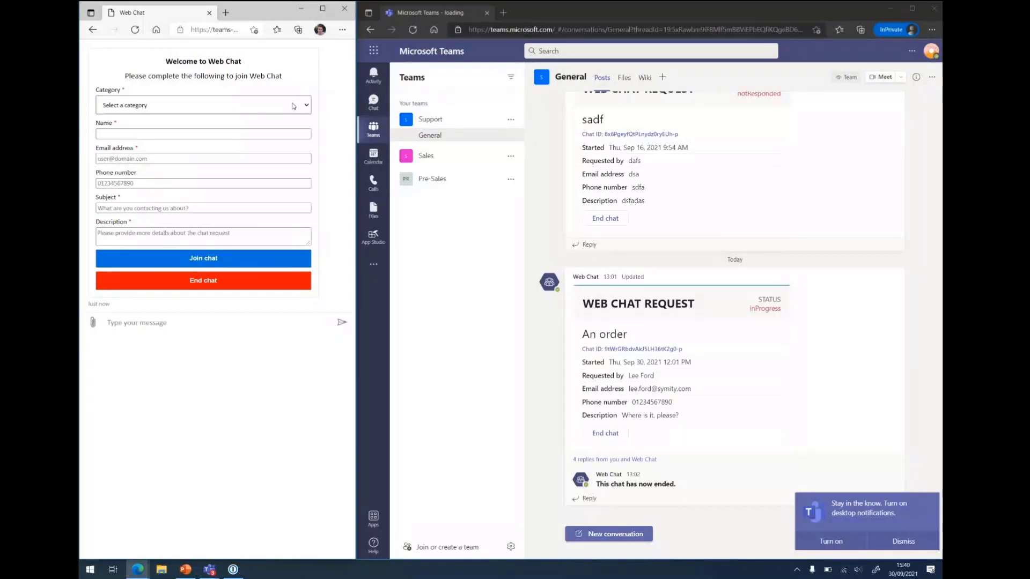
{"action": "left_click", "coordinate": [203, 106]}
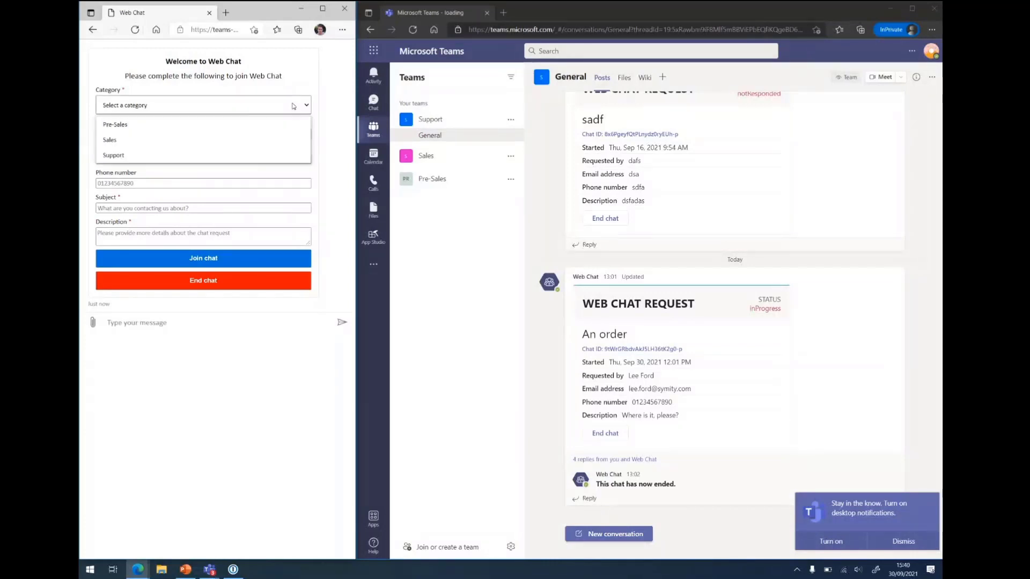
{"action": "left_click", "coordinate": [115, 125]}
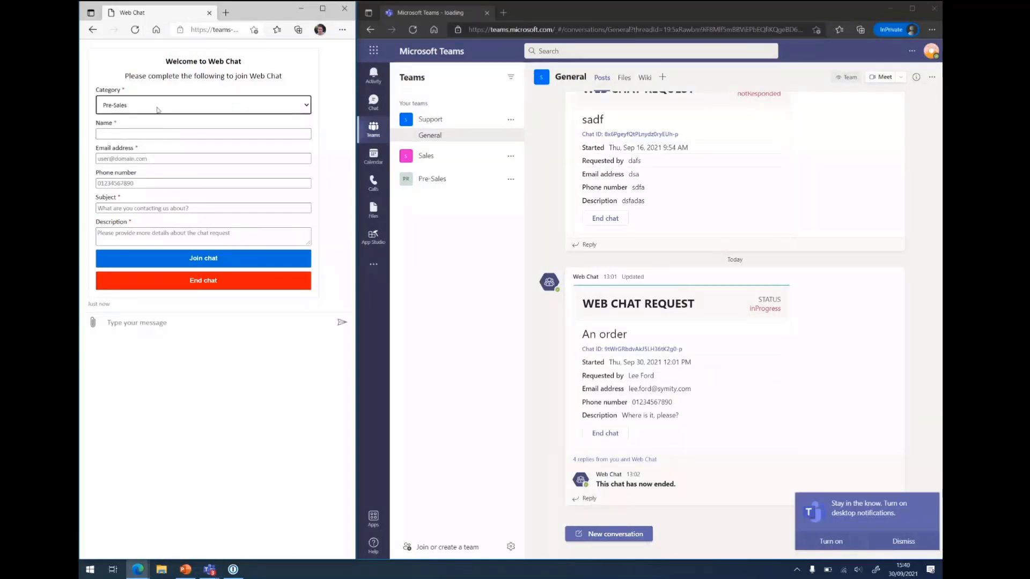
{"action": "left_click", "coordinate": [203, 104]}
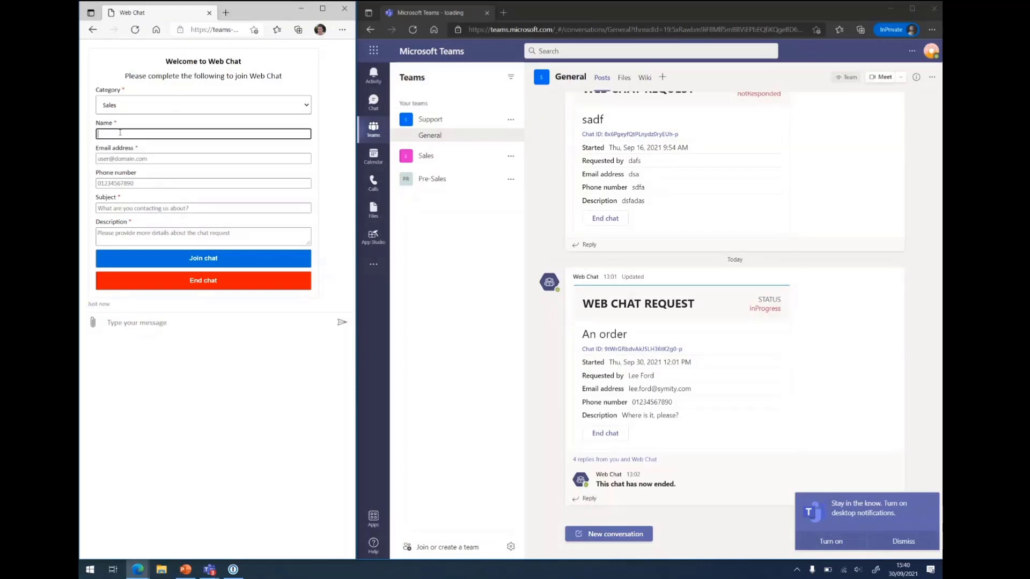
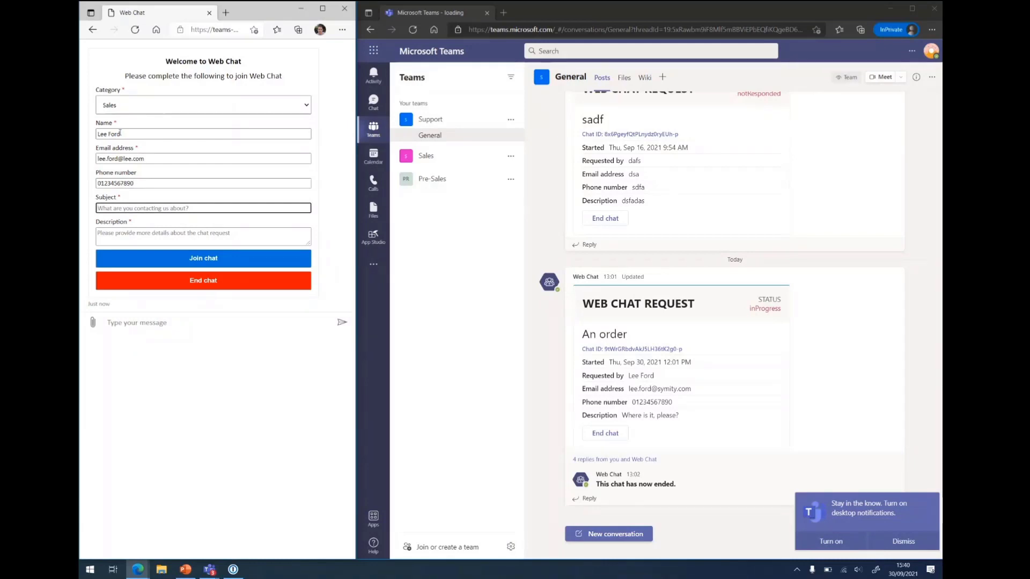
Add subject 'My Order', description 'When will it arrive?' and join the chat.
{"action": "type", "text": "My Order"}
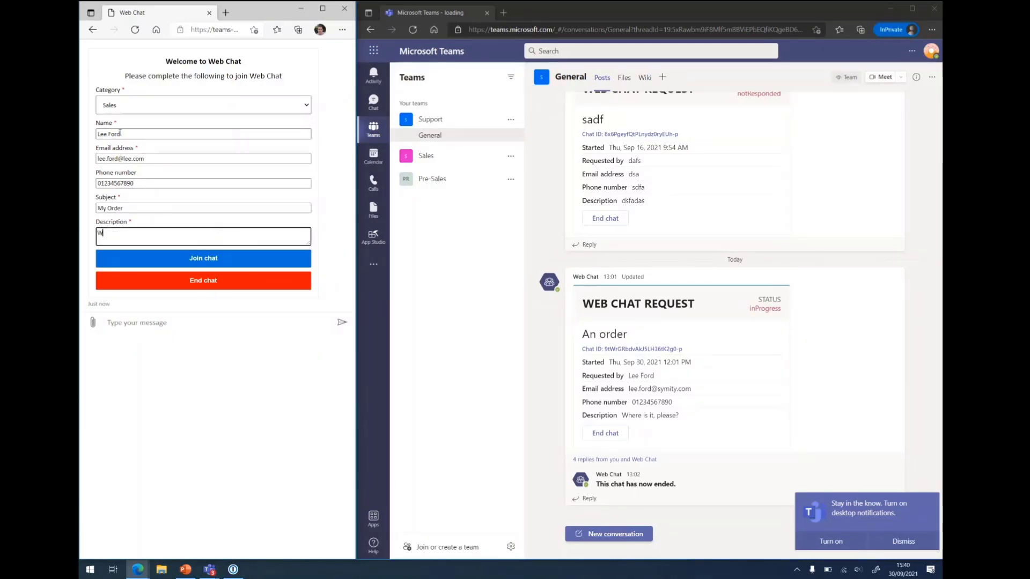
{"action": "type", "text": "When will"}
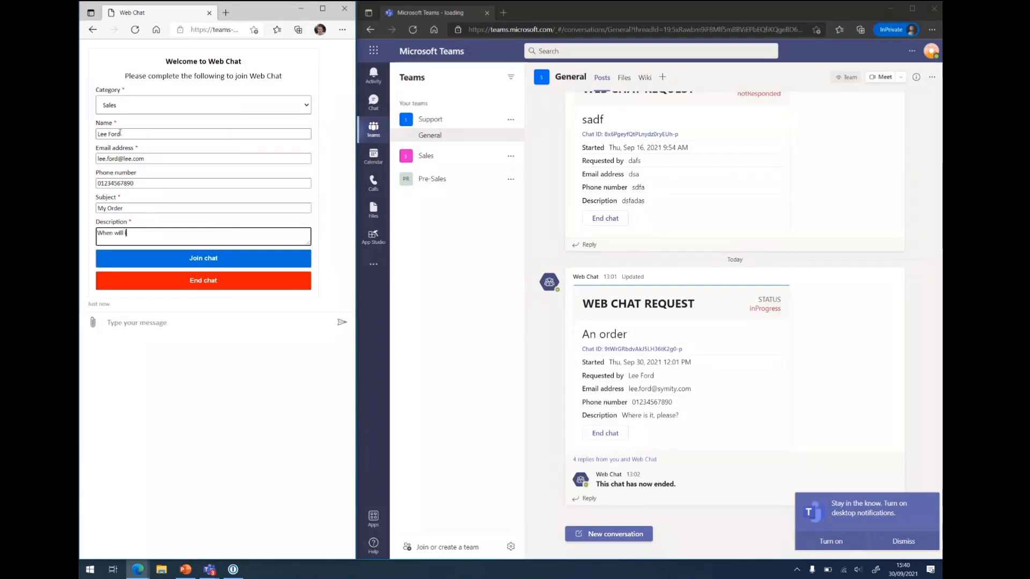
{"action": "type", "text": "it arrive?"}
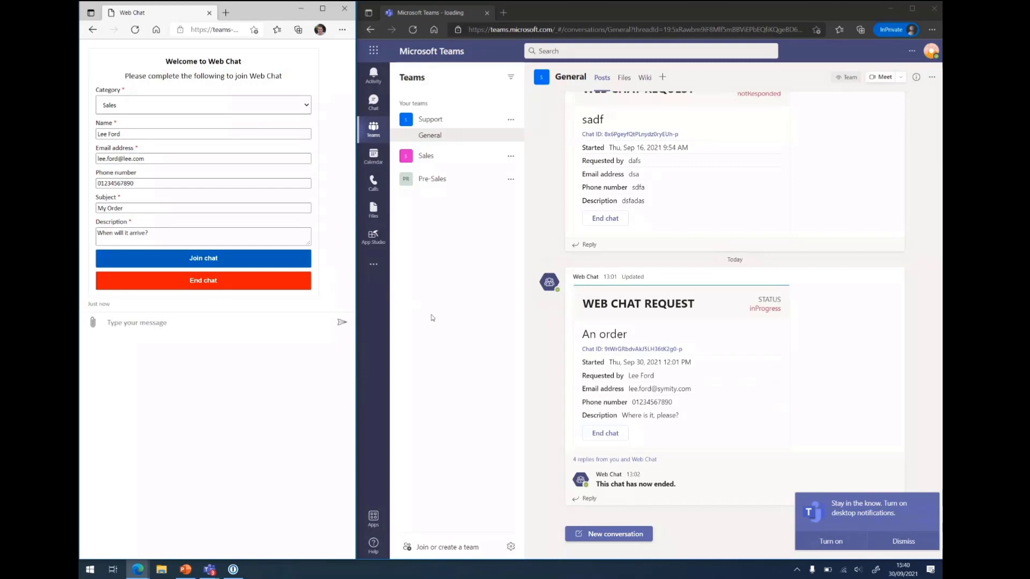
{"action": "left_click", "coordinate": [202, 258]}
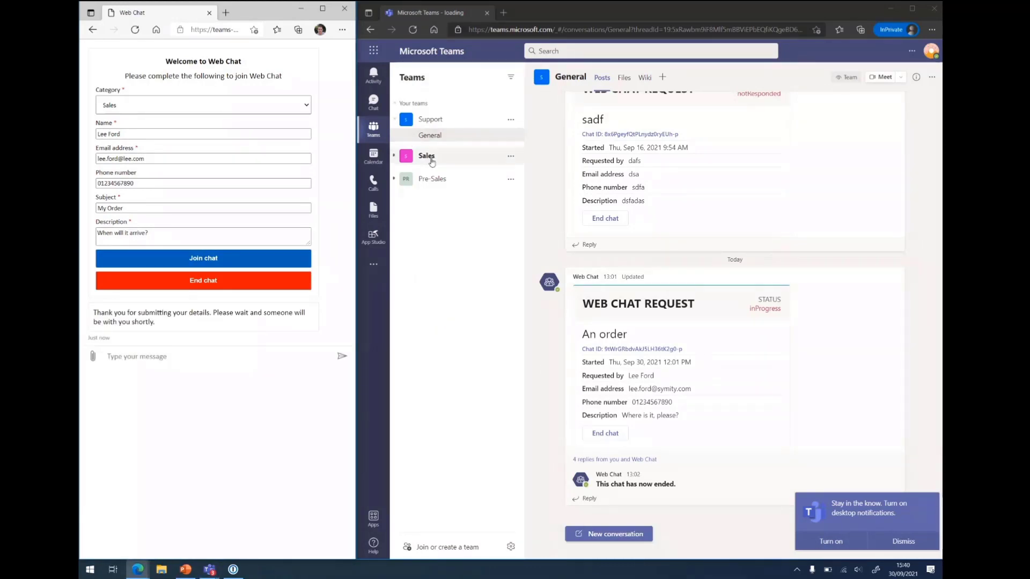
In Sales General, reply to the My Order card with 'Has anyone picked this up?'.
{"action": "left_click", "coordinate": [429, 159]}
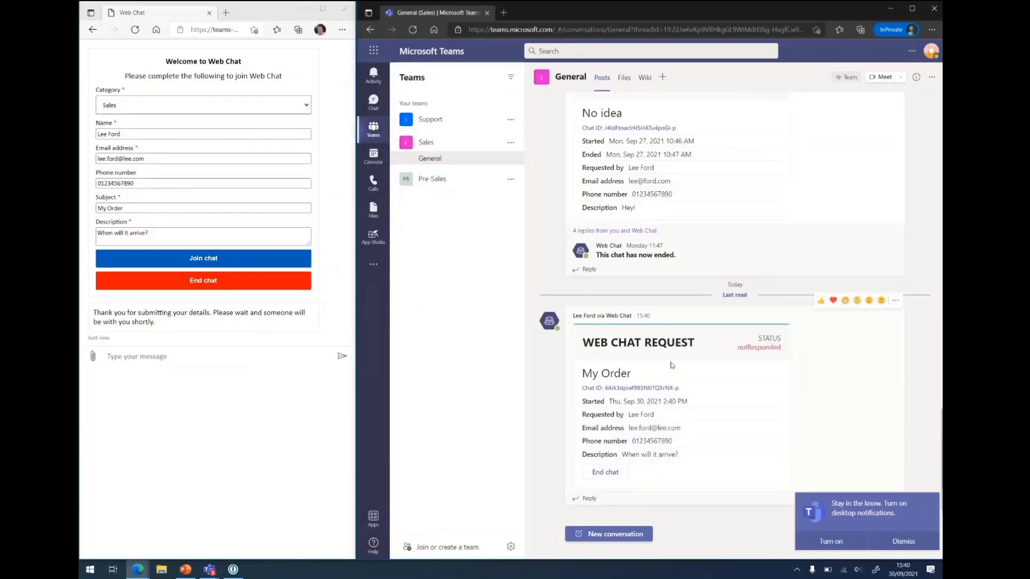
{"action": "mouse_move", "coordinate": [489, 299]}
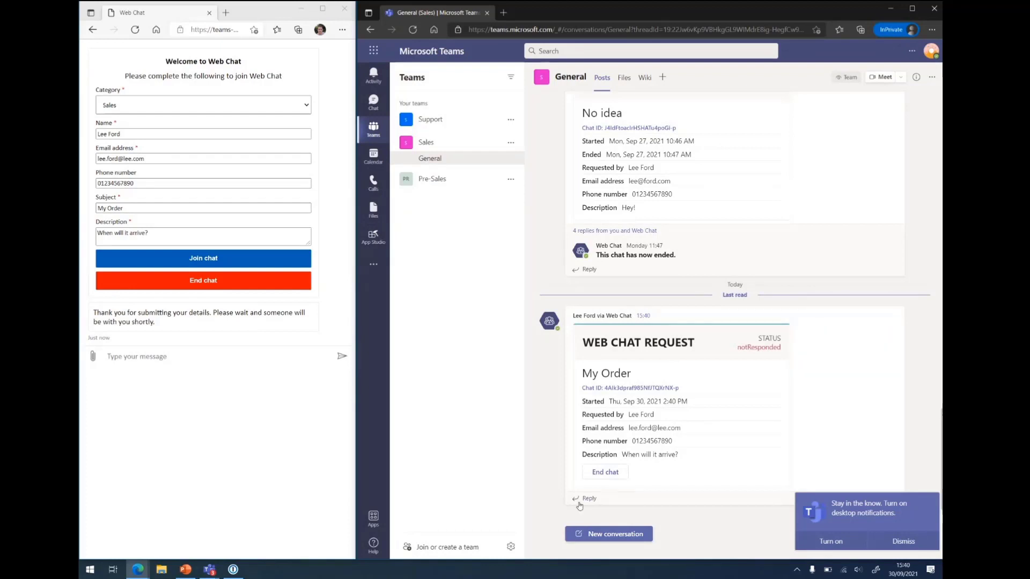
{"action": "left_click", "coordinate": [588, 498]}
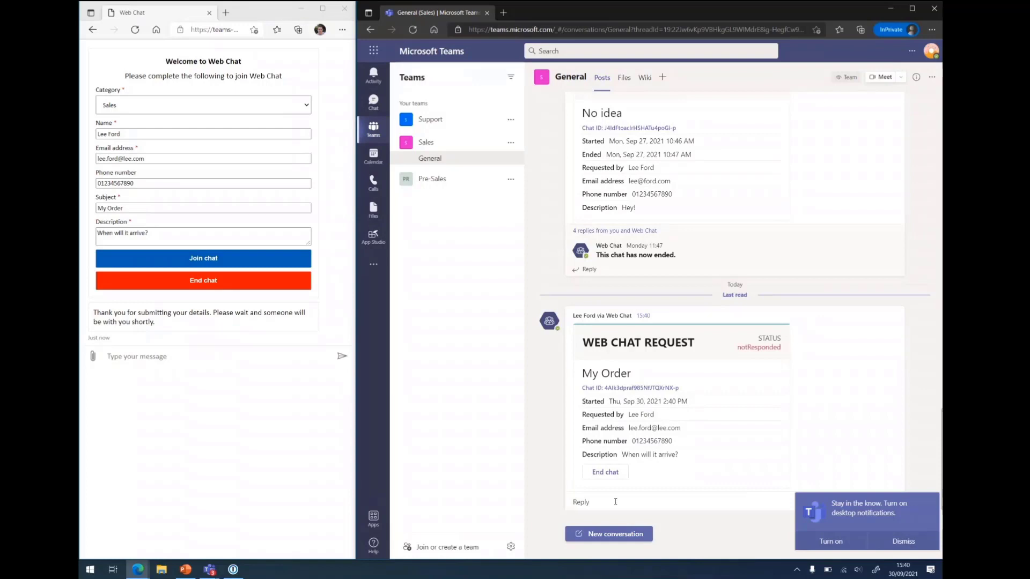
{"action": "type", "text": "Has anyone picked this"}
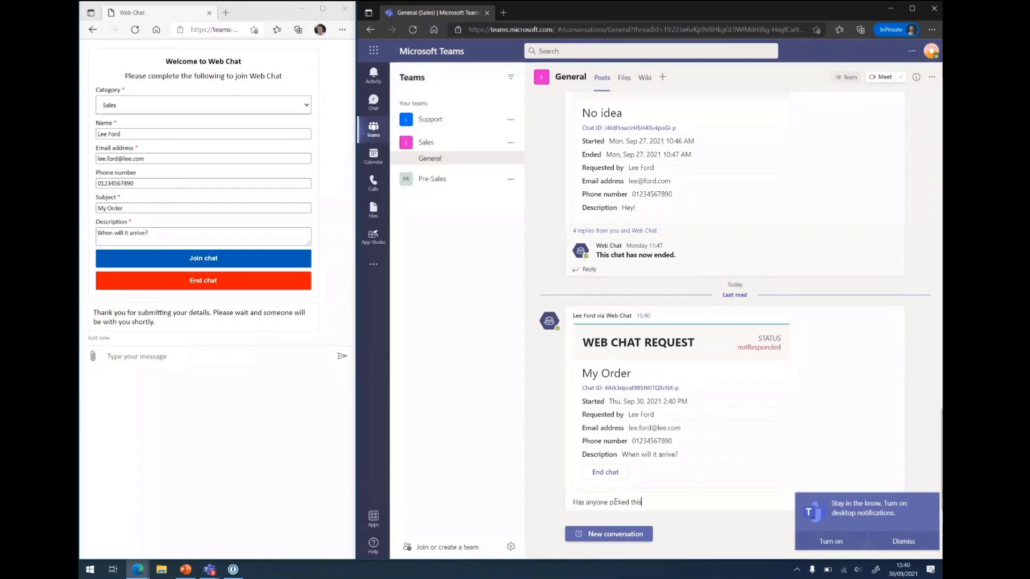
{"action": "type", "text": "up?"}
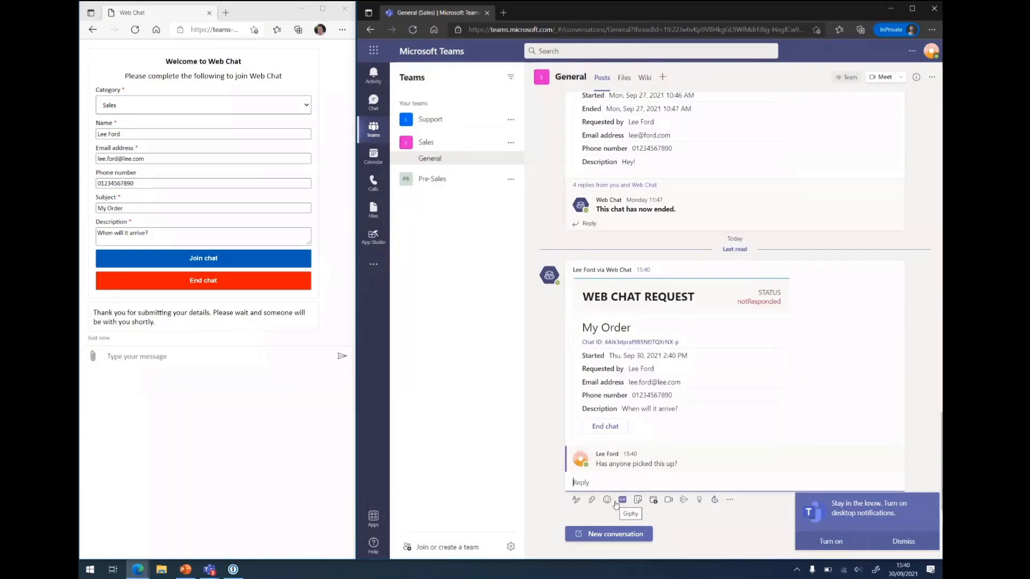
{"action": "type", "text": "@Web"}
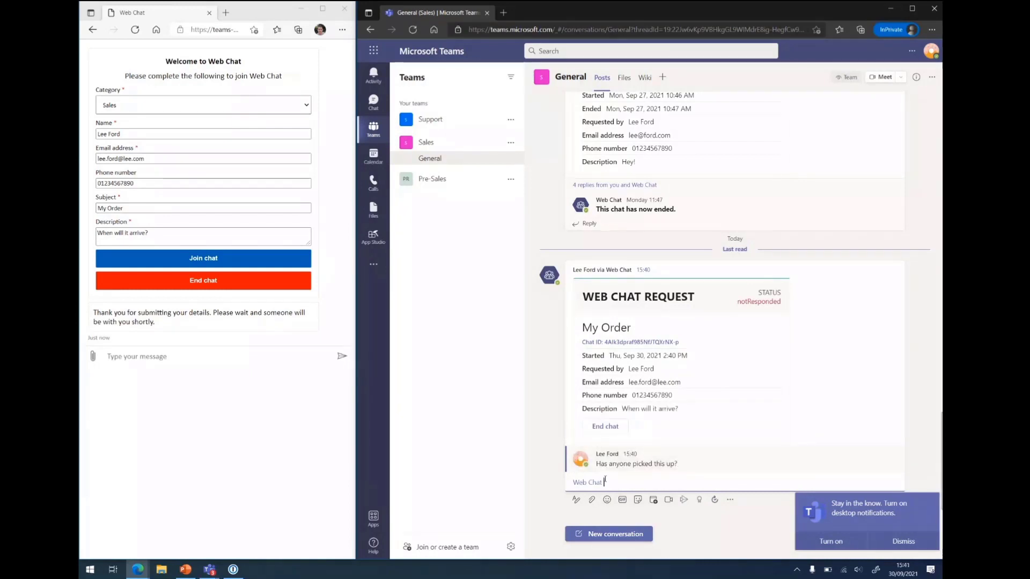
{"action": "type", "text": "Hello"}
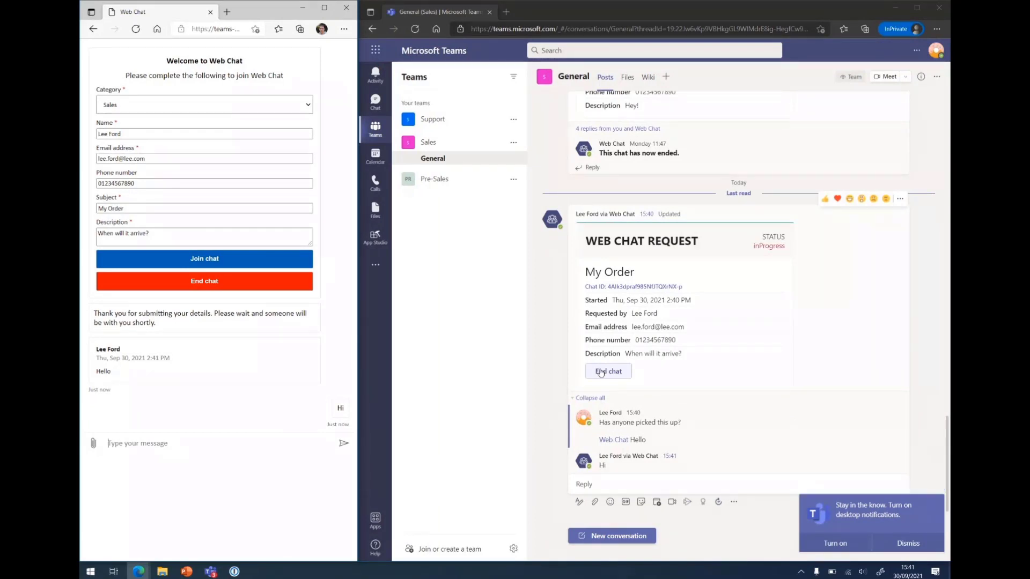
{"action": "left_click", "coordinate": [607, 371]}
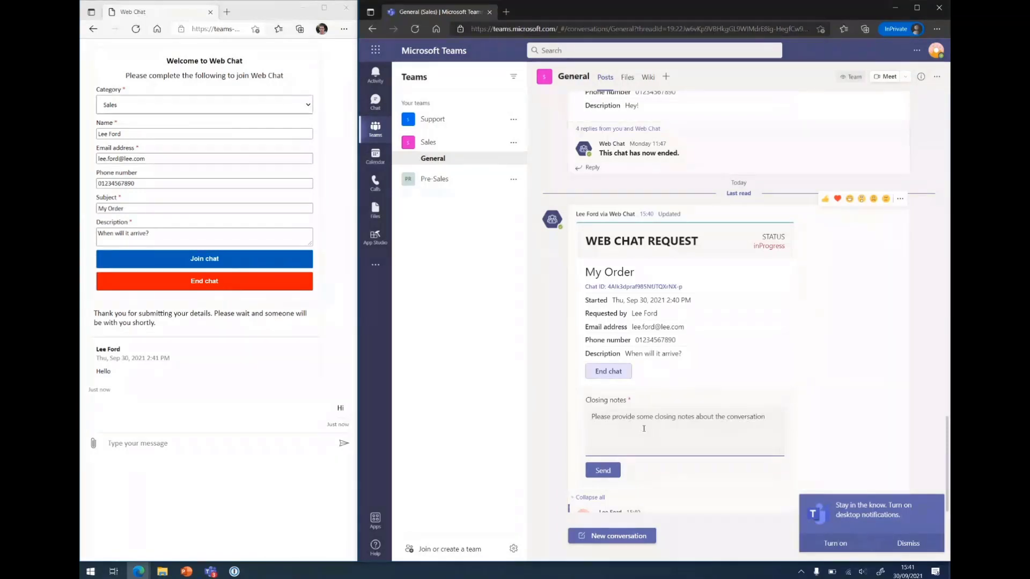
{"action": "type", "text": "Customer"}
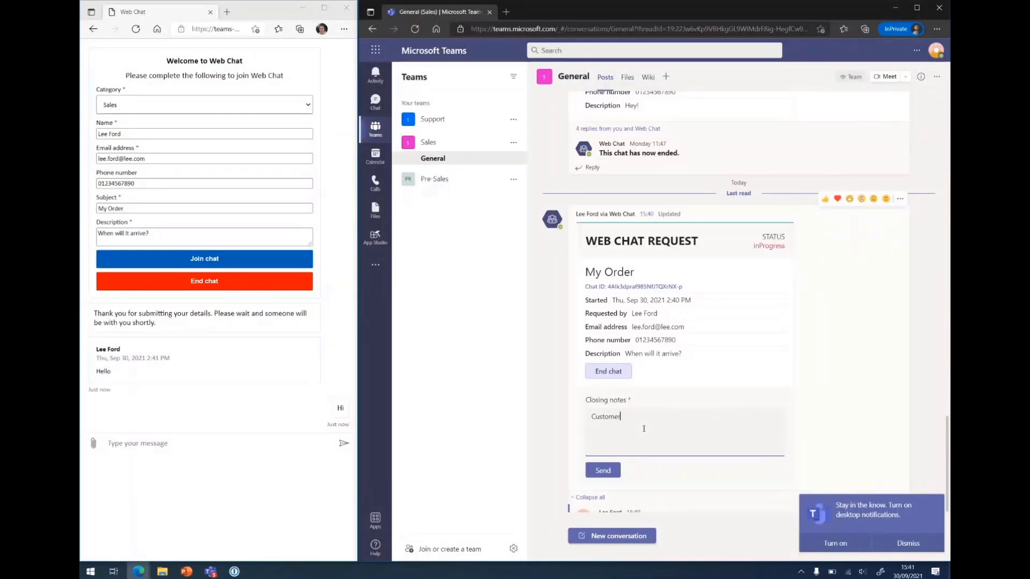
{"action": "type", "text": "satif"}
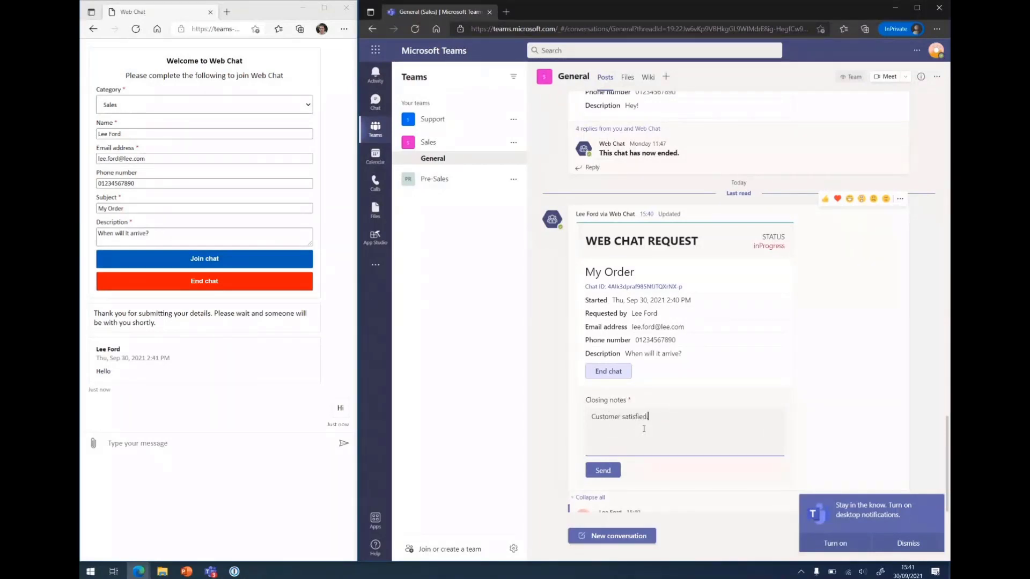
{"action": "left_click", "coordinate": [602, 470]}
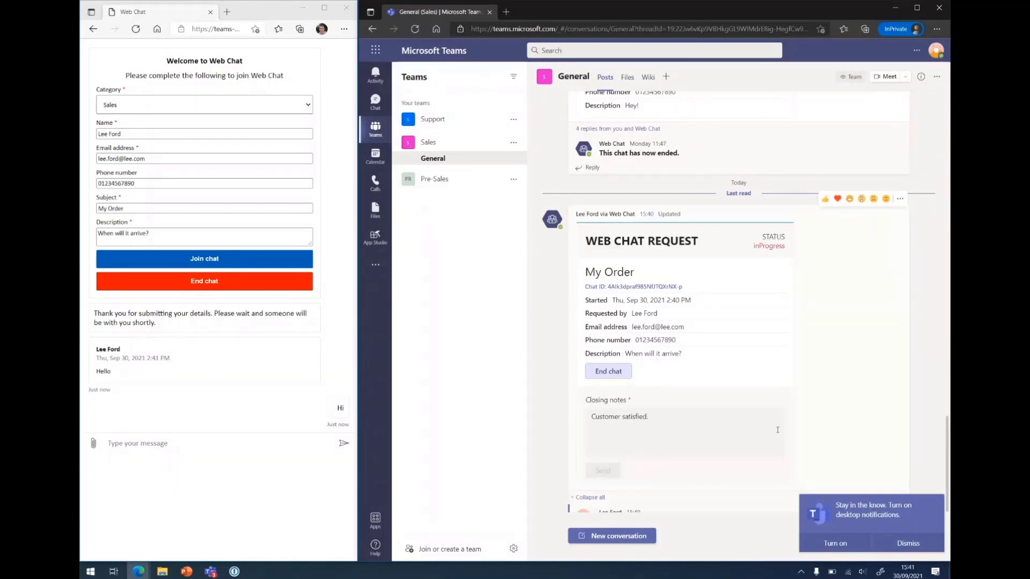
{"action": "left_click", "coordinate": [607, 371]}
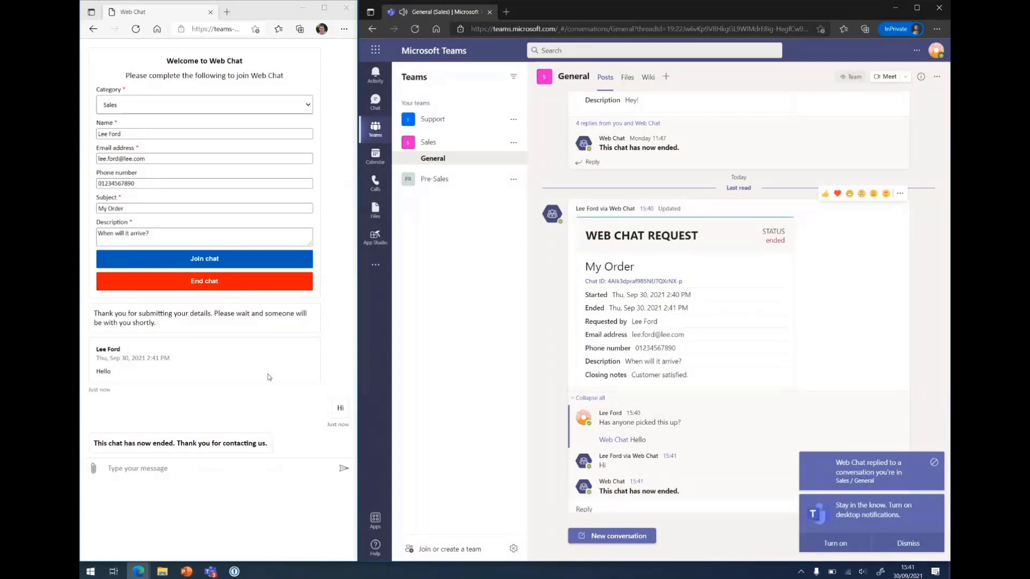
{"action": "mouse_move", "coordinate": [767, 265]}
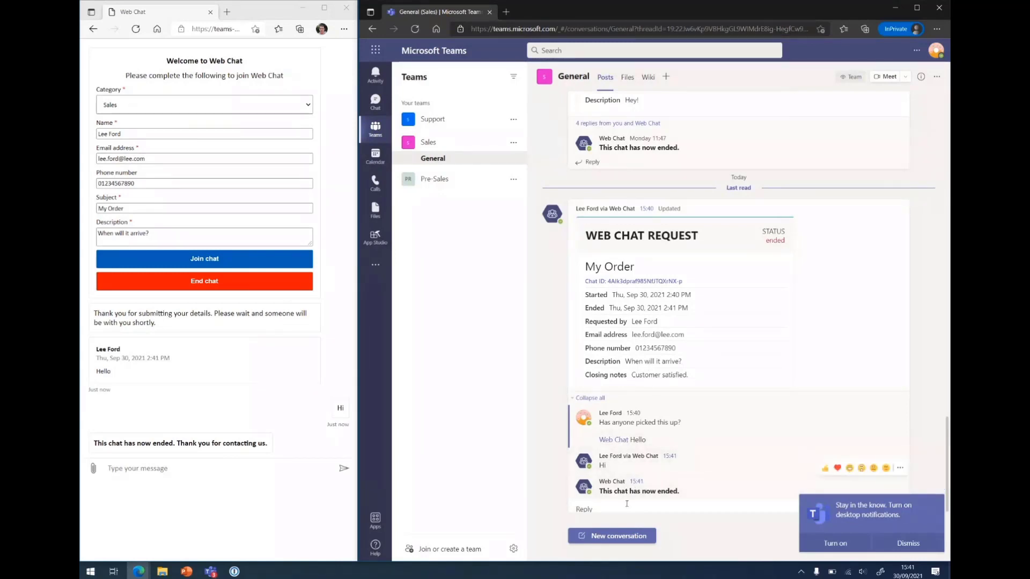
{"action": "type", "text": "@Web"}
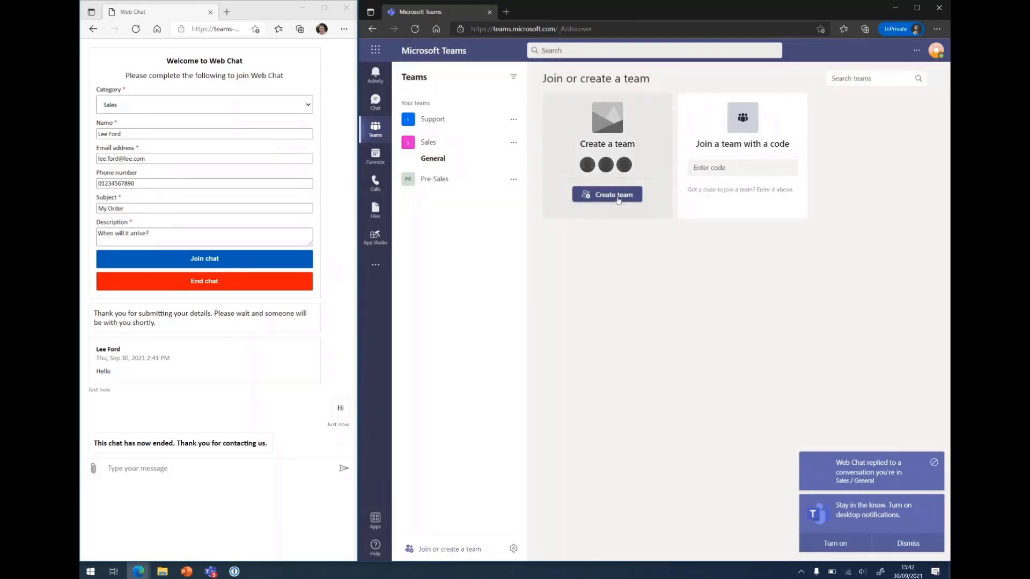
Create a private team named Aftersales and skip adding members.
{"action": "left_click", "coordinate": [606, 194]}
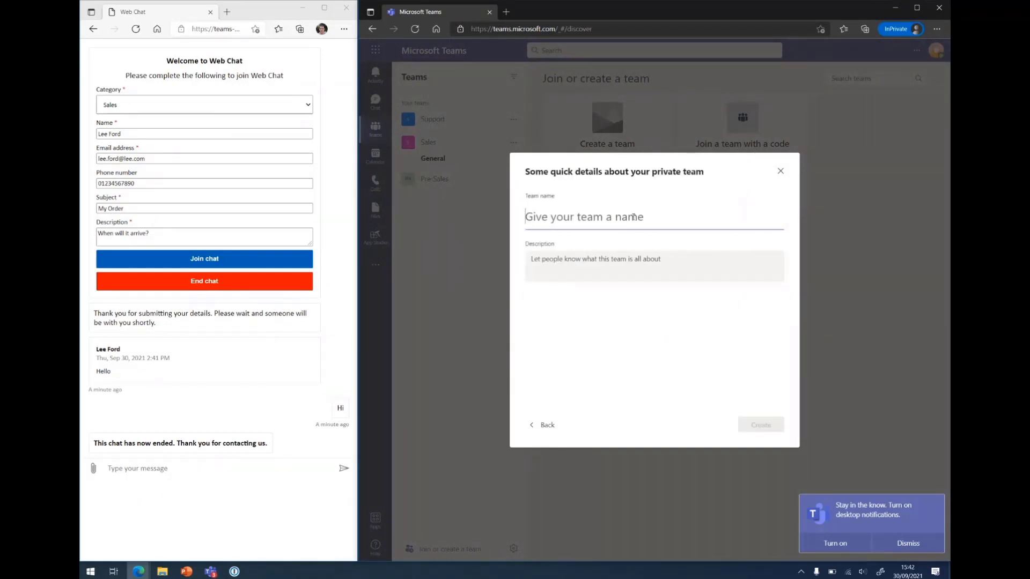
{"action": "type", "text": "A"}
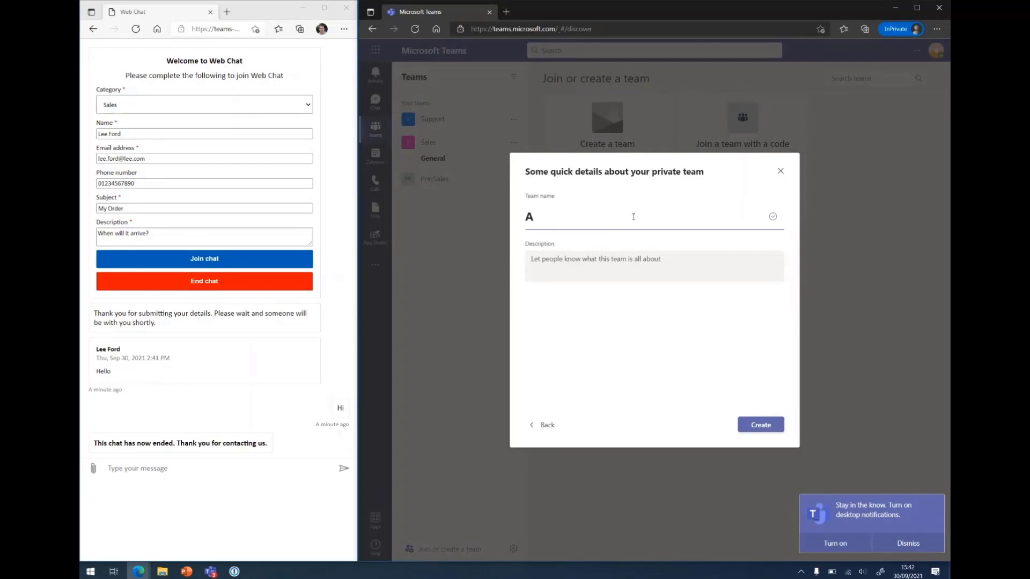
{"action": "type", "text": "ftersa"}
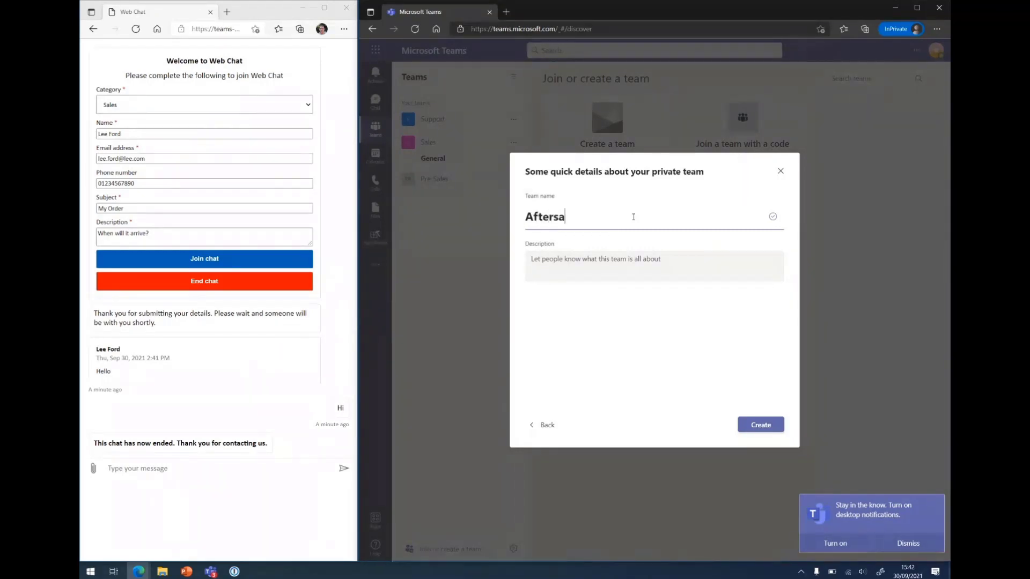
{"action": "type", "text": "les"}
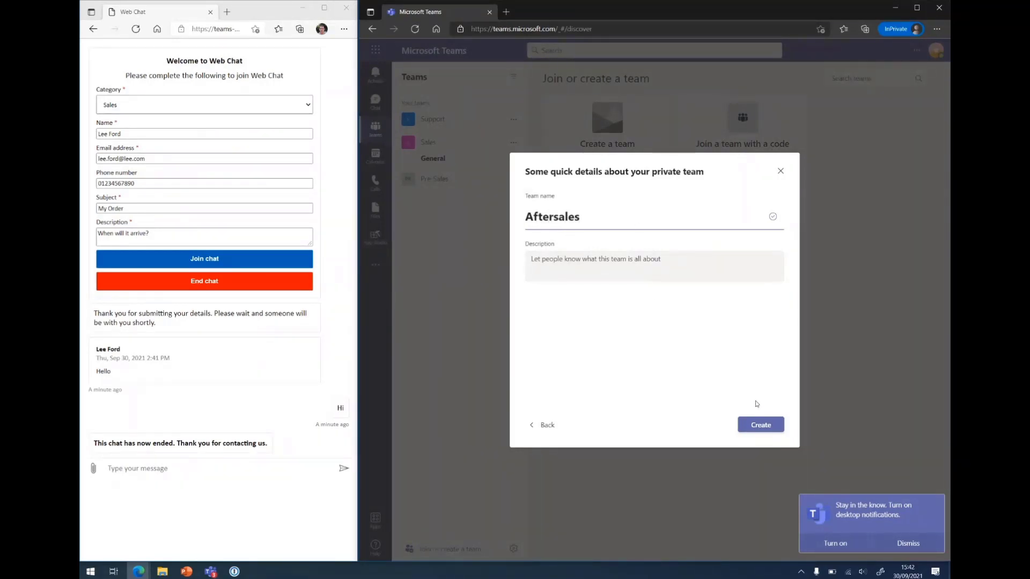
{"action": "left_click", "coordinate": [760, 425]}
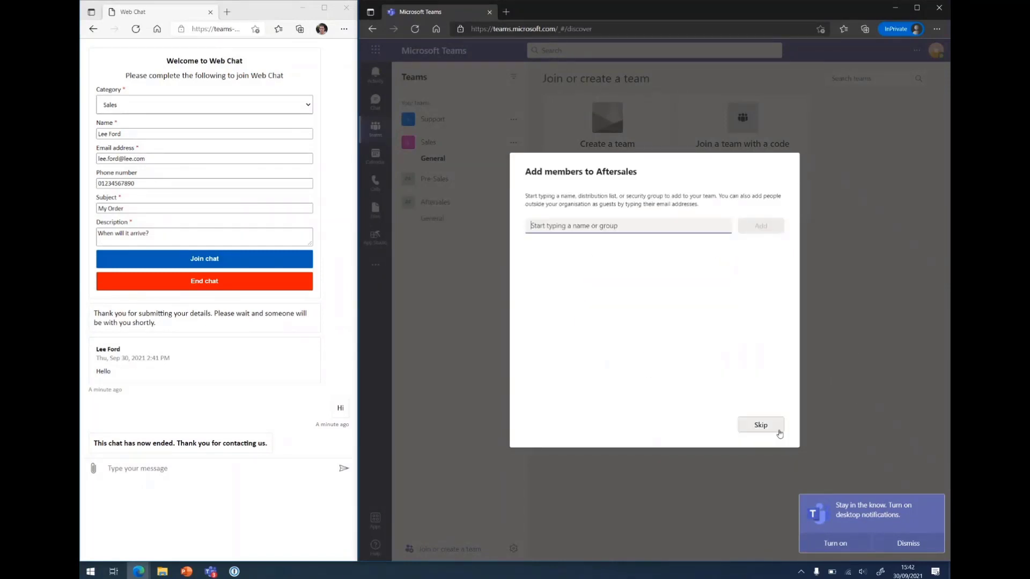
{"action": "left_click", "coordinate": [761, 425]}
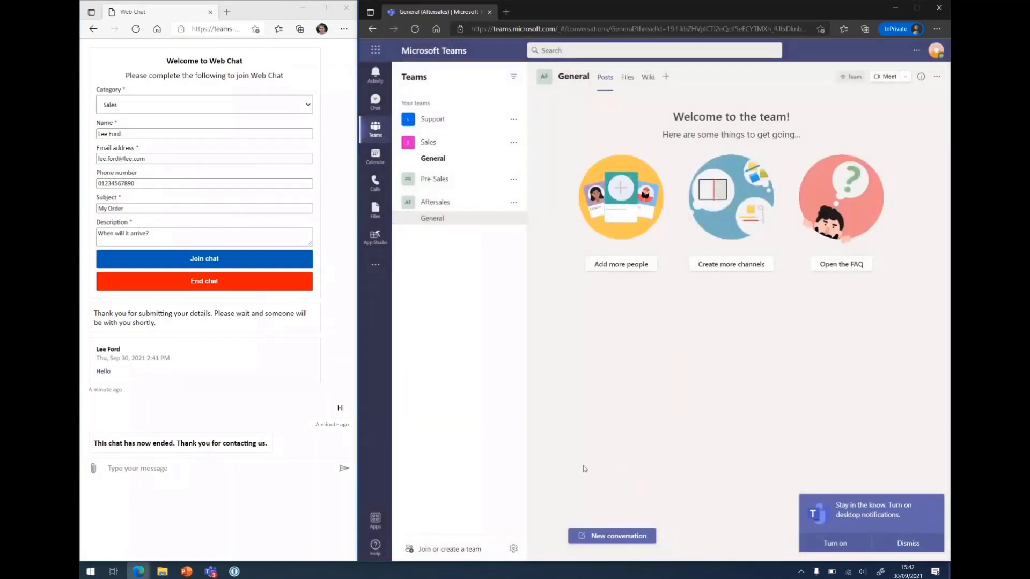
Add the Web Chat bot to the Aftersales team.
{"action": "left_click", "coordinate": [611, 536]}
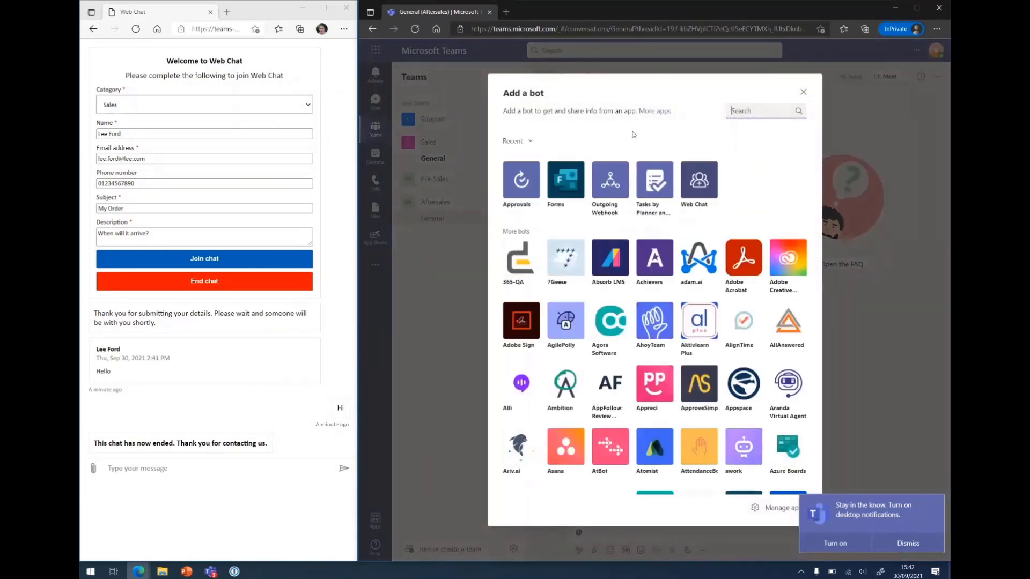
{"action": "left_click", "coordinate": [698, 180]}
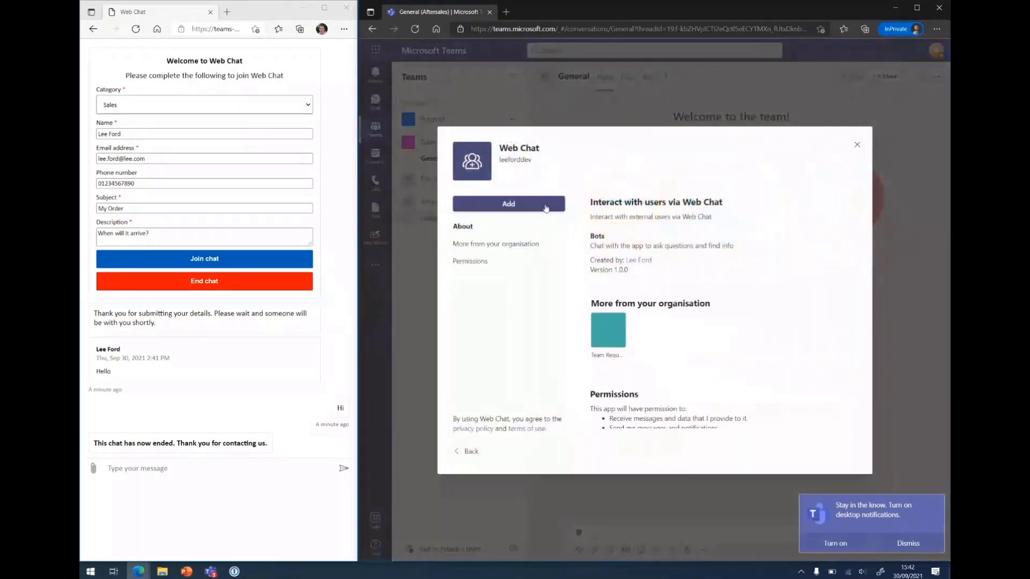
{"action": "left_click", "coordinate": [857, 145]}
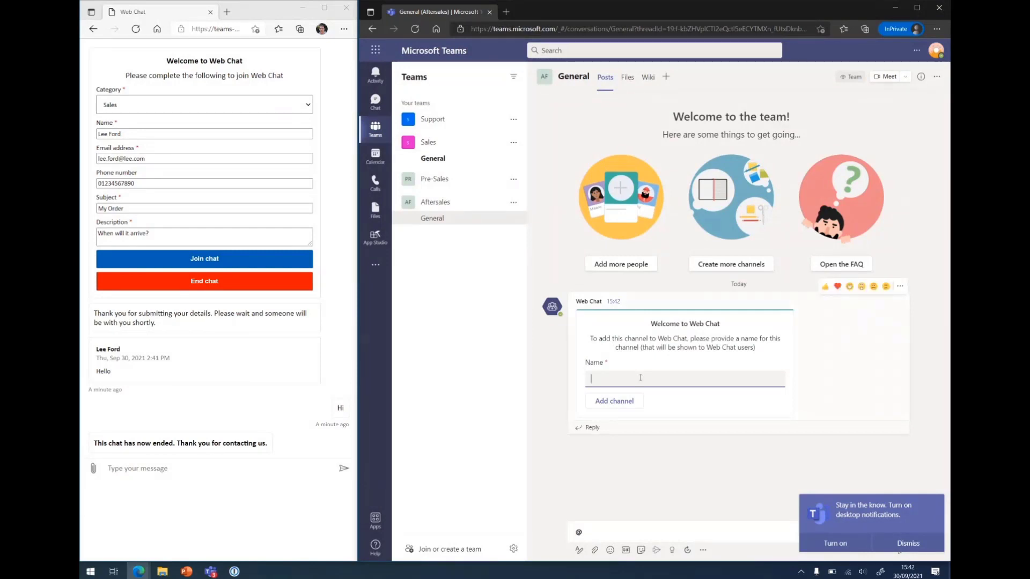
Register the Aftersales General channel with Web Chat under the name Aftersales.
{"action": "type", "text": "Aftersales"}
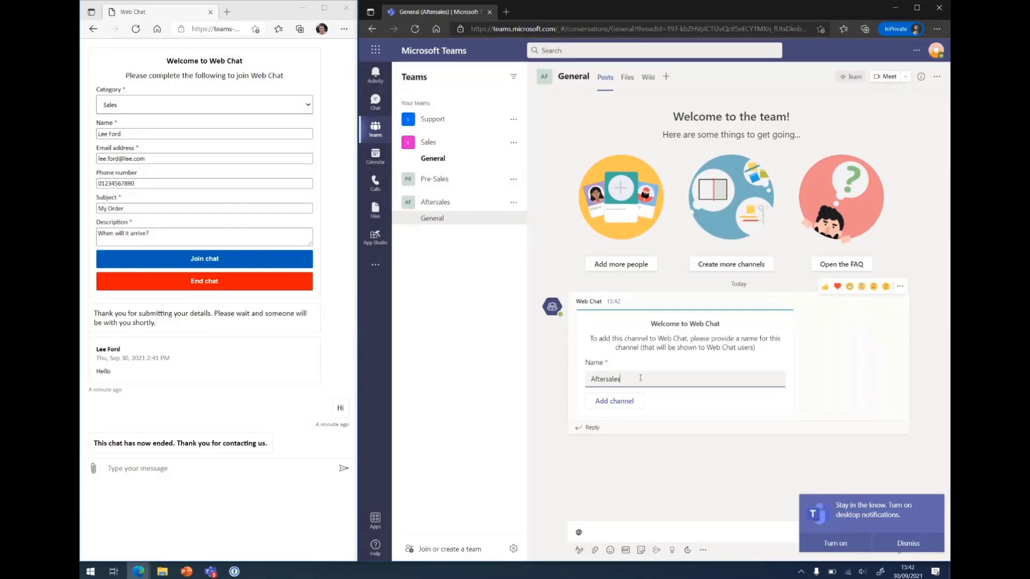
{"action": "left_click", "coordinate": [614, 400]}
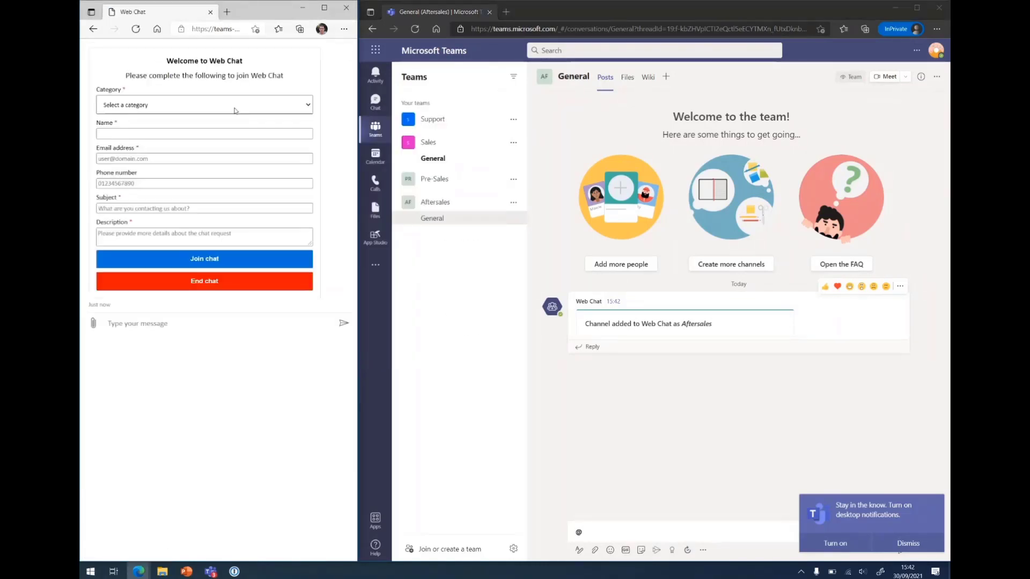
{"action": "left_click", "coordinate": [204, 104]}
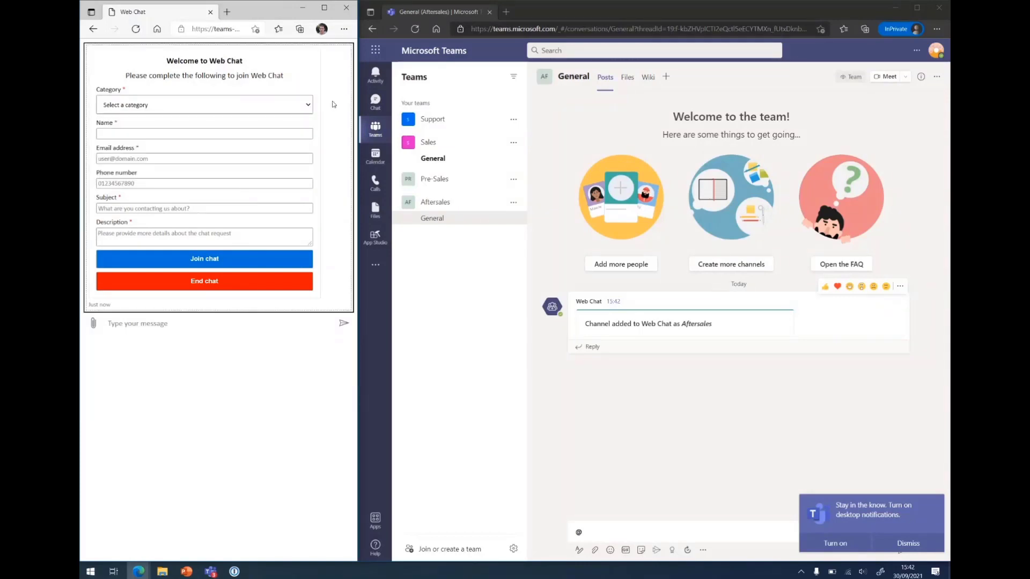
{"action": "mouse_move", "coordinate": [561, 406]}
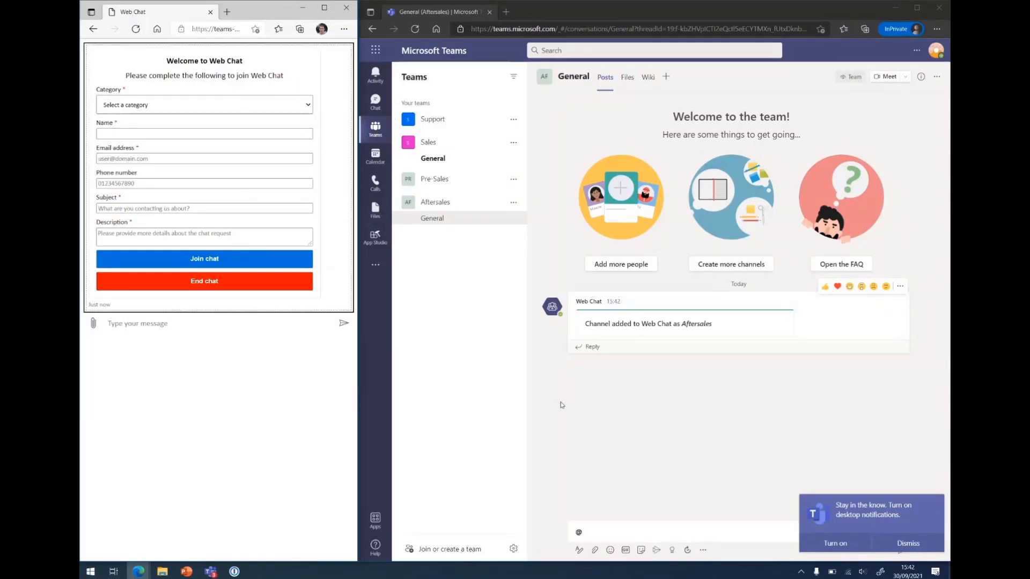
{"action": "mouse_move", "coordinate": [186, 570]}
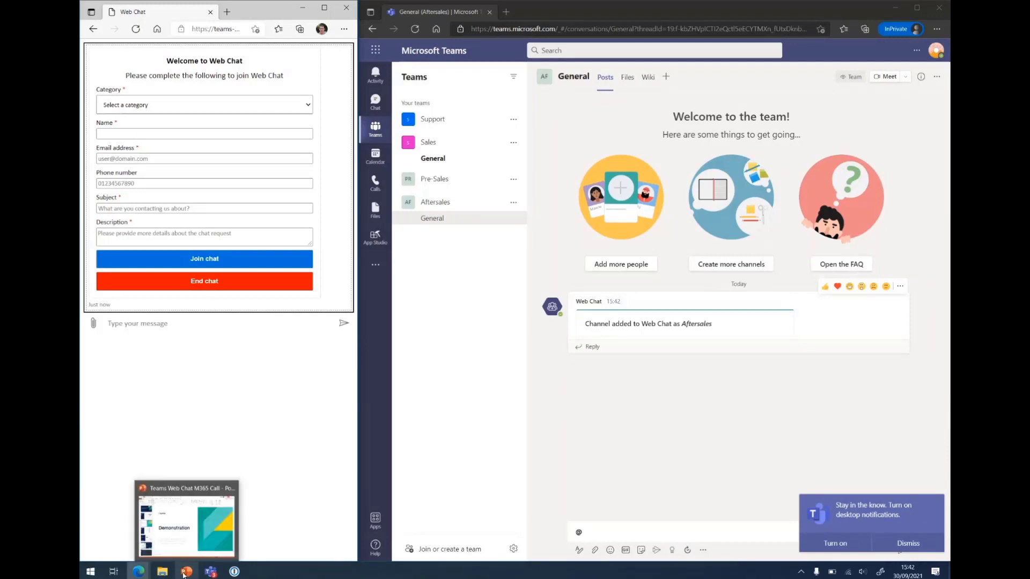
{"action": "left_click", "coordinate": [187, 519]}
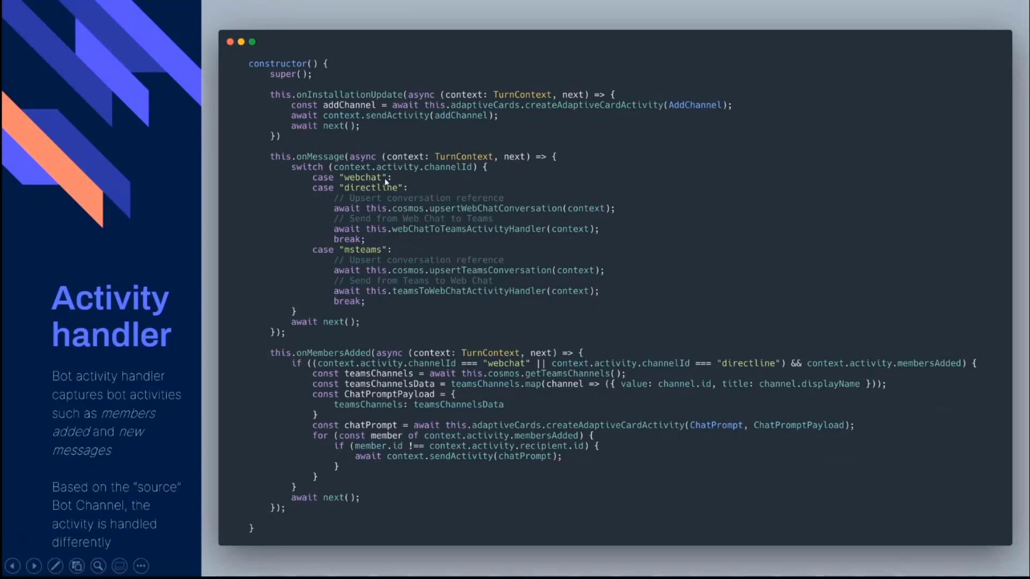
{"action": "mouse_move", "coordinate": [489, 220]}
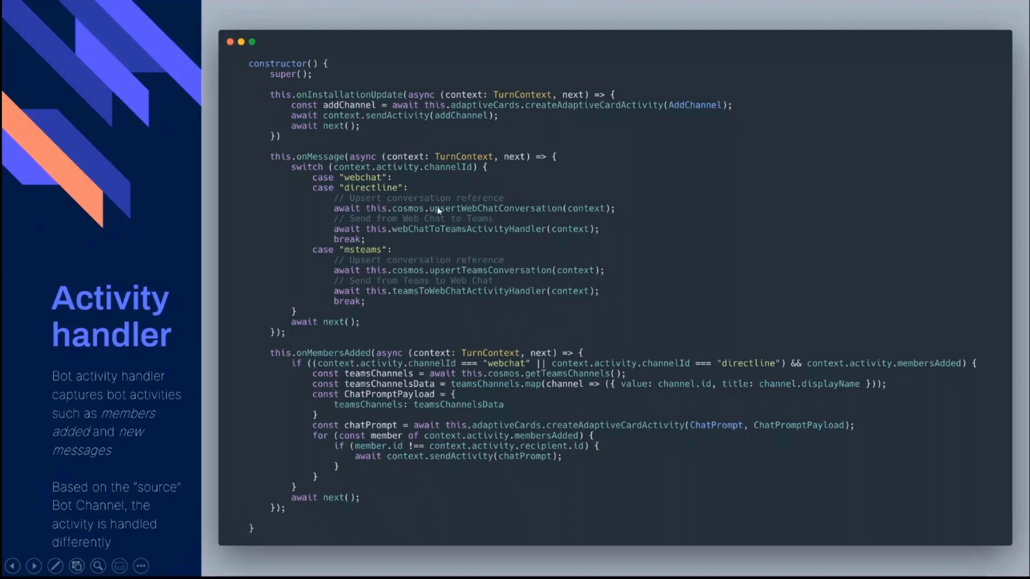
{"action": "mouse_move", "coordinate": [443, 232]}
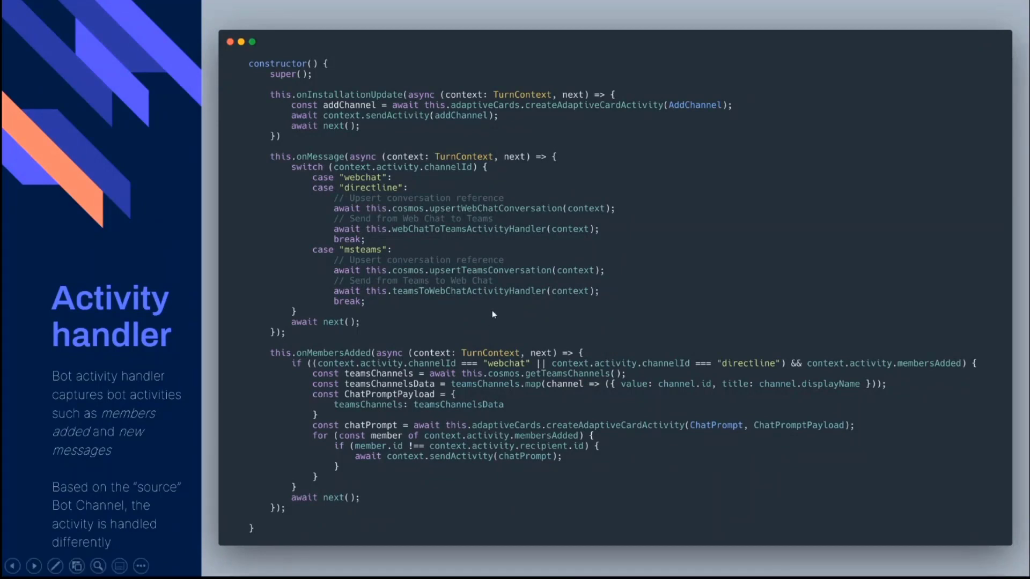
{"action": "mouse_move", "coordinate": [516, 303]}
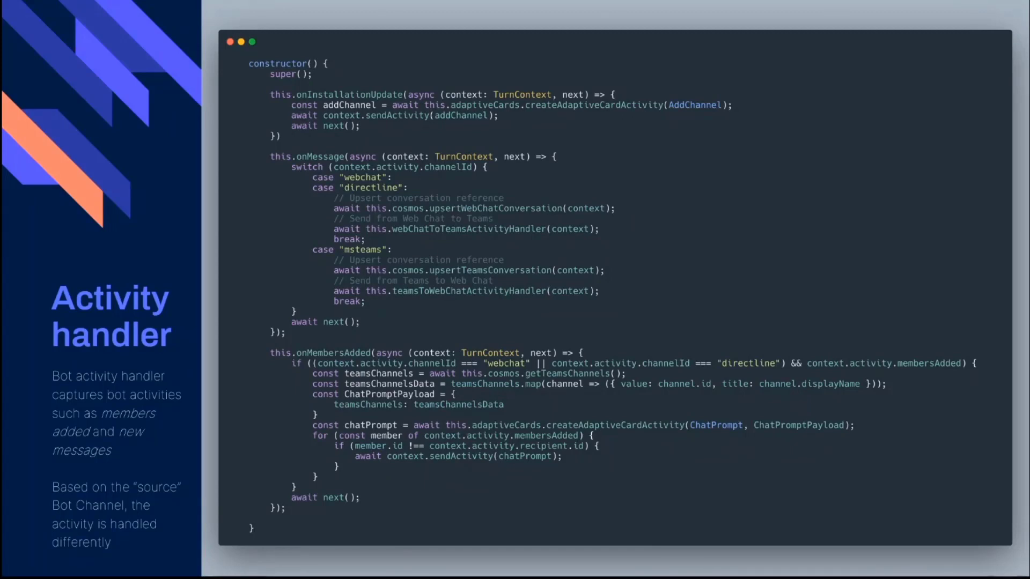
Advance the slideshow to the Universal Actions activity handler slide.
{"action": "key", "text": "Right"}
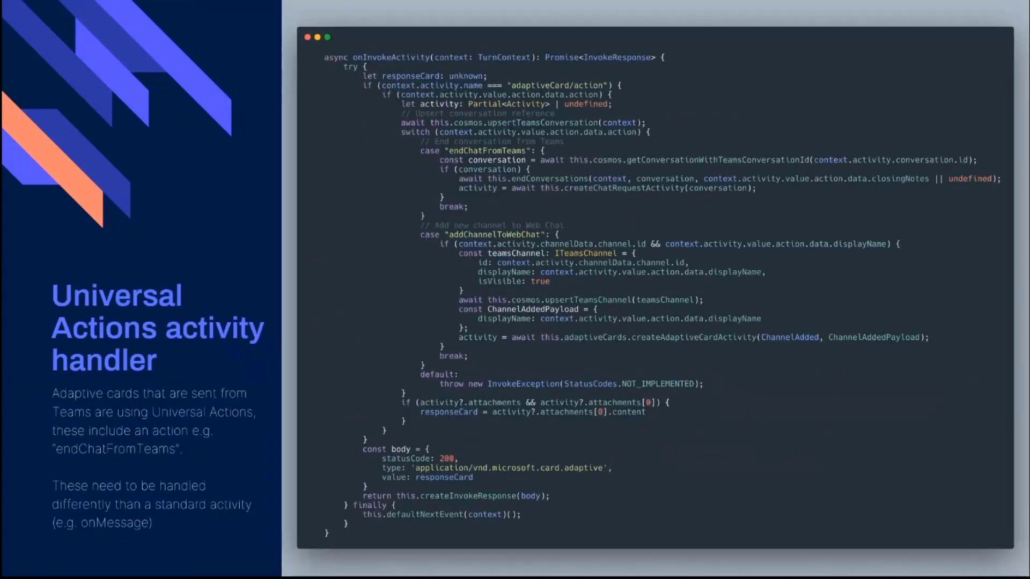